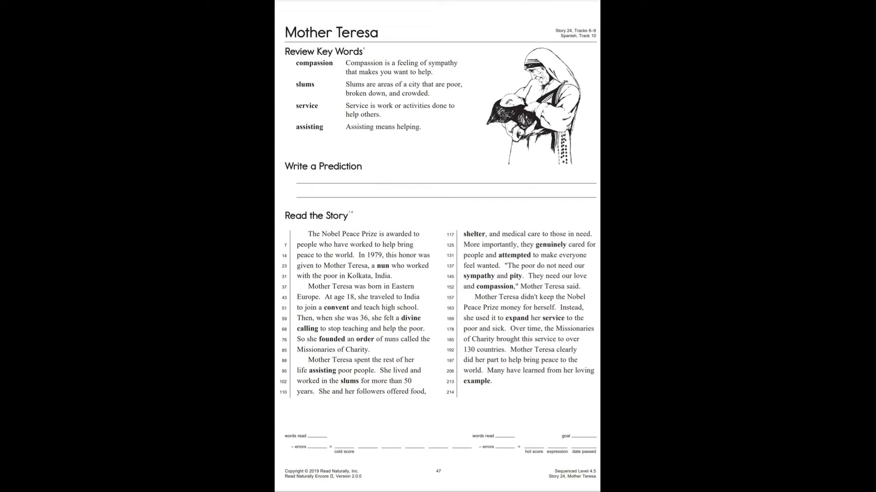
scroll(down, 3)
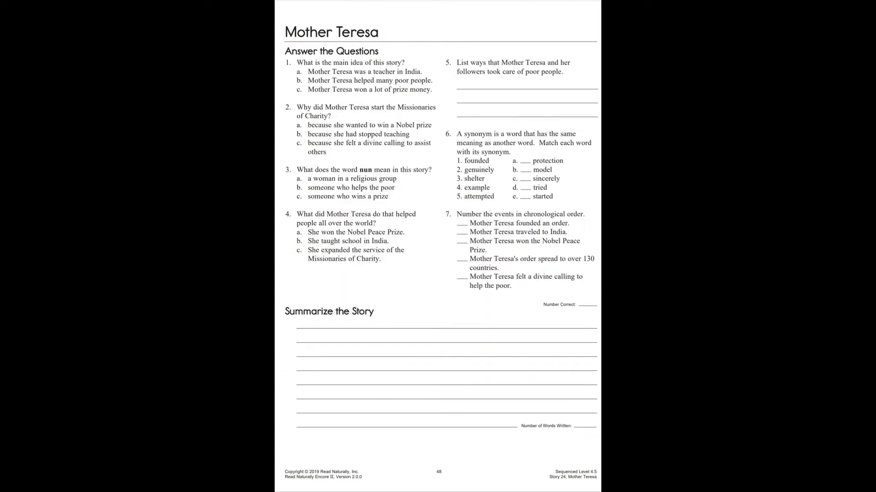